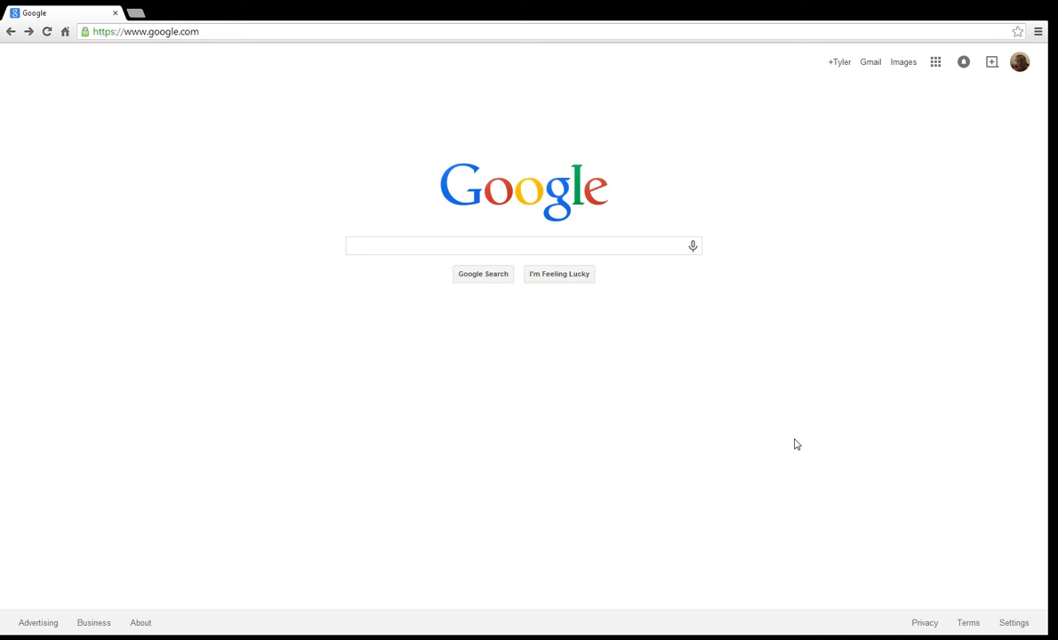
{"action": "mouse_move", "coordinate": [708, 631]}
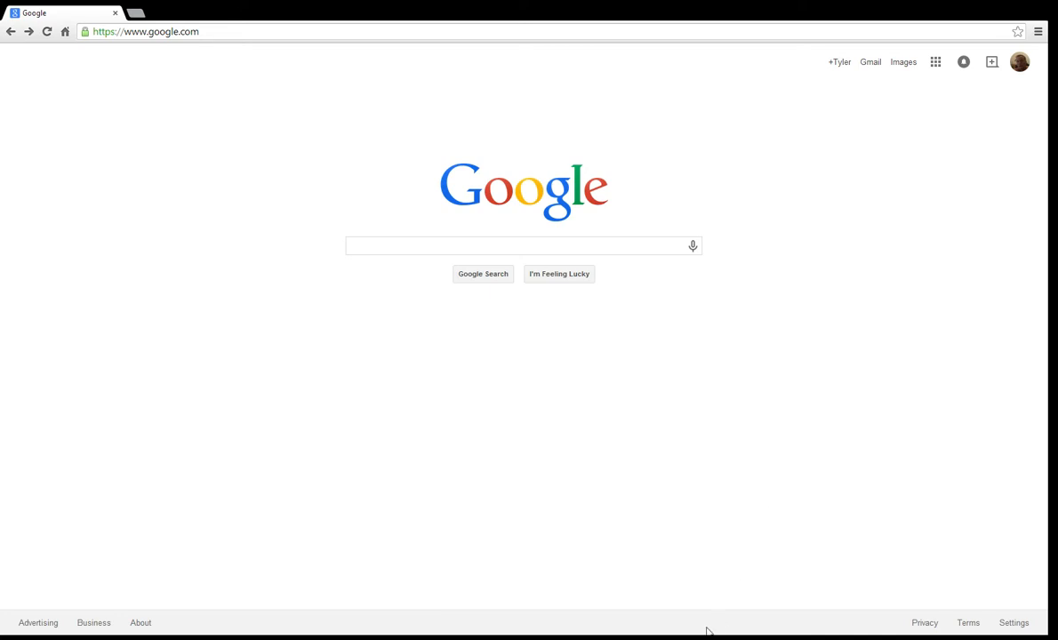
{"action": "mouse_move", "coordinate": [380, 432]}
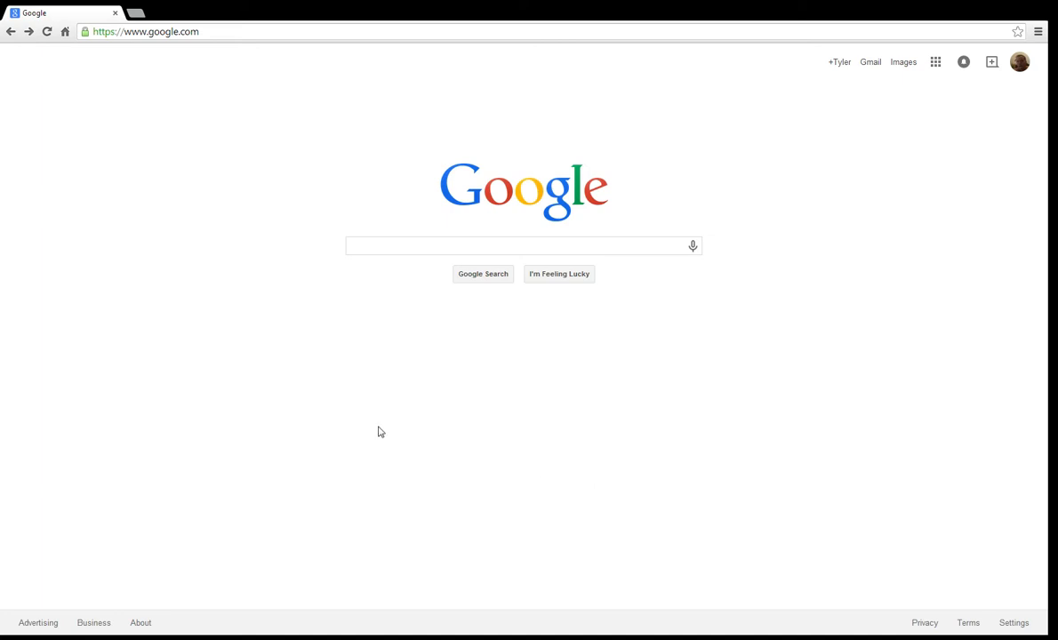
{"action": "mouse_move", "coordinate": [291, 102]}
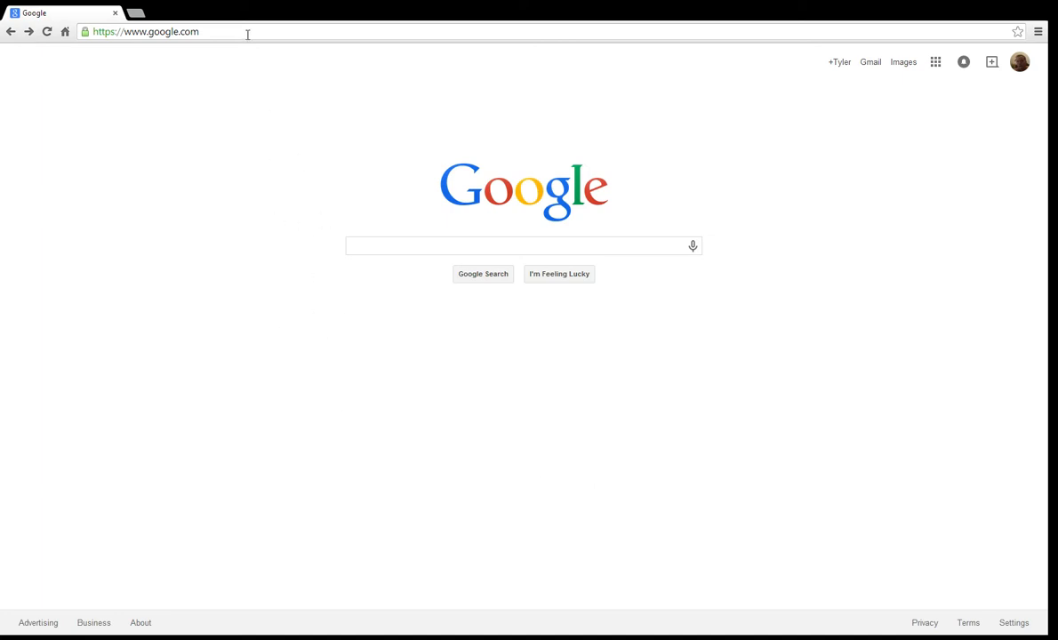
Navigate Chrome from the Google home page to Smite.guru.
{"action": "left_click", "coordinate": [142, 32]}
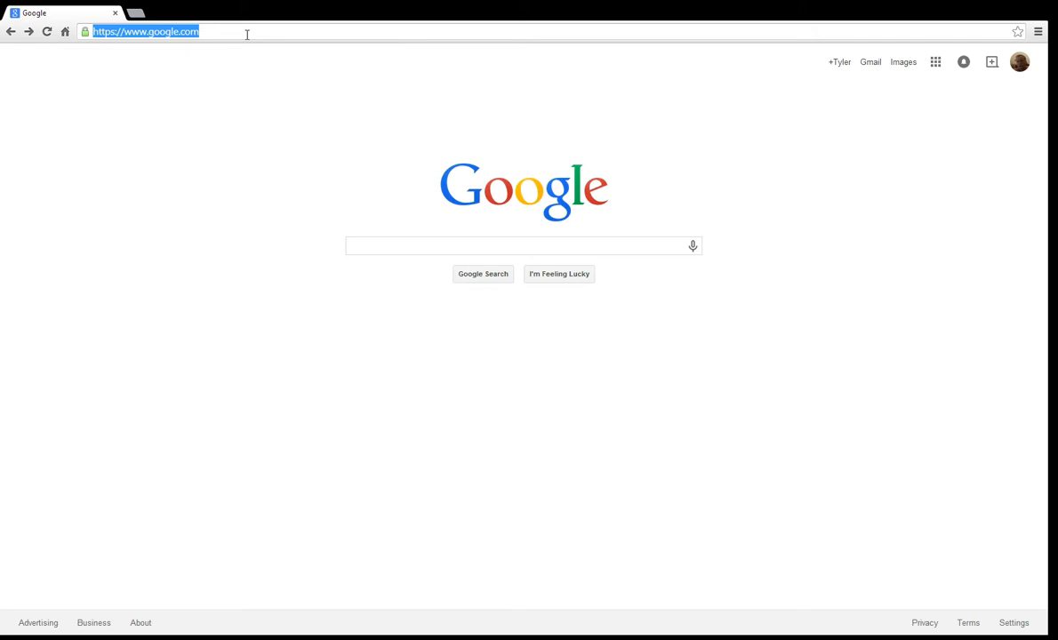
{"action": "type", "text": "Smite.guru"}
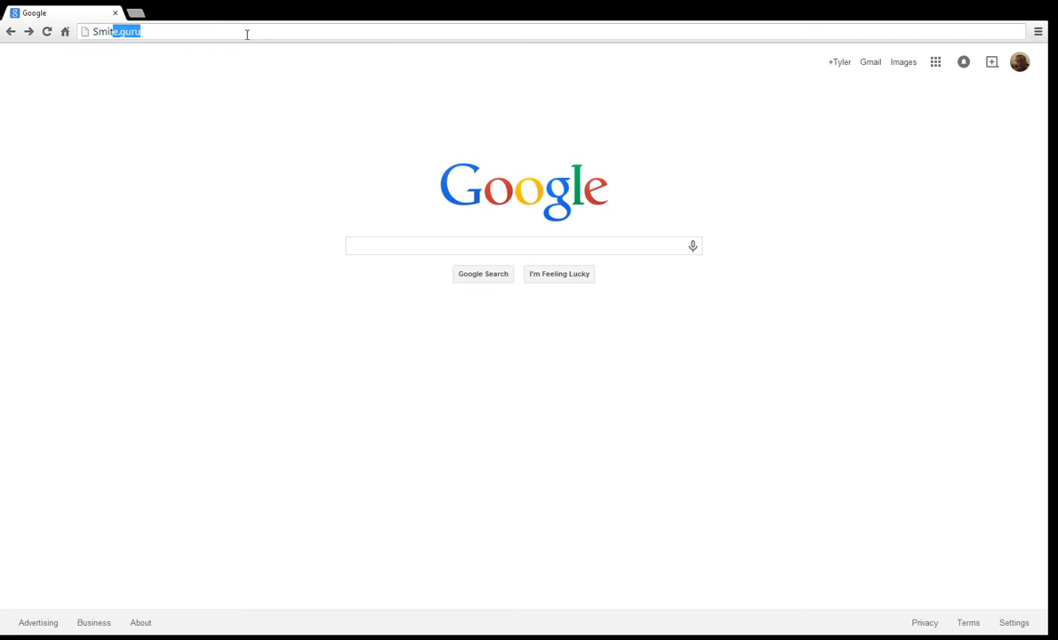
{"action": "key", "text": "Return"}
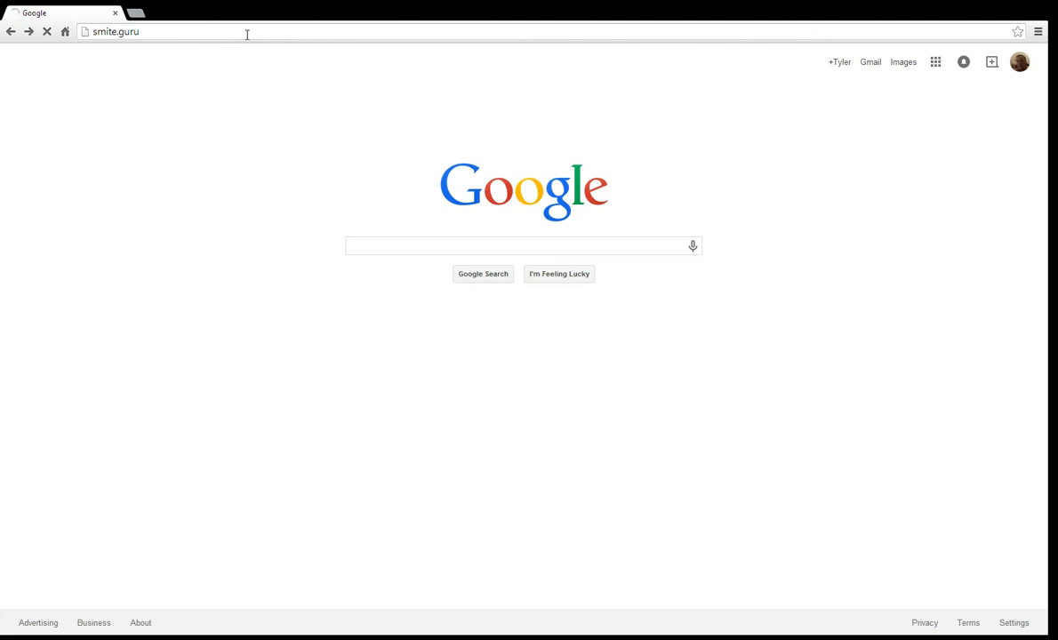
{"action": "key", "text": "Return"}
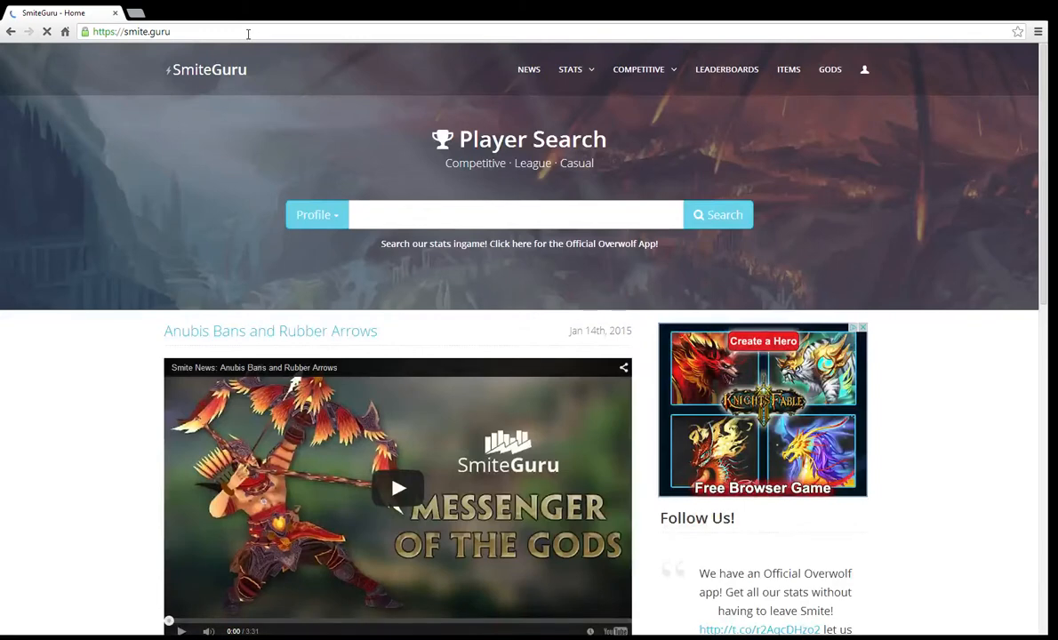
{"action": "scroll", "scroll_direction": "down", "scroll_amount": 3}
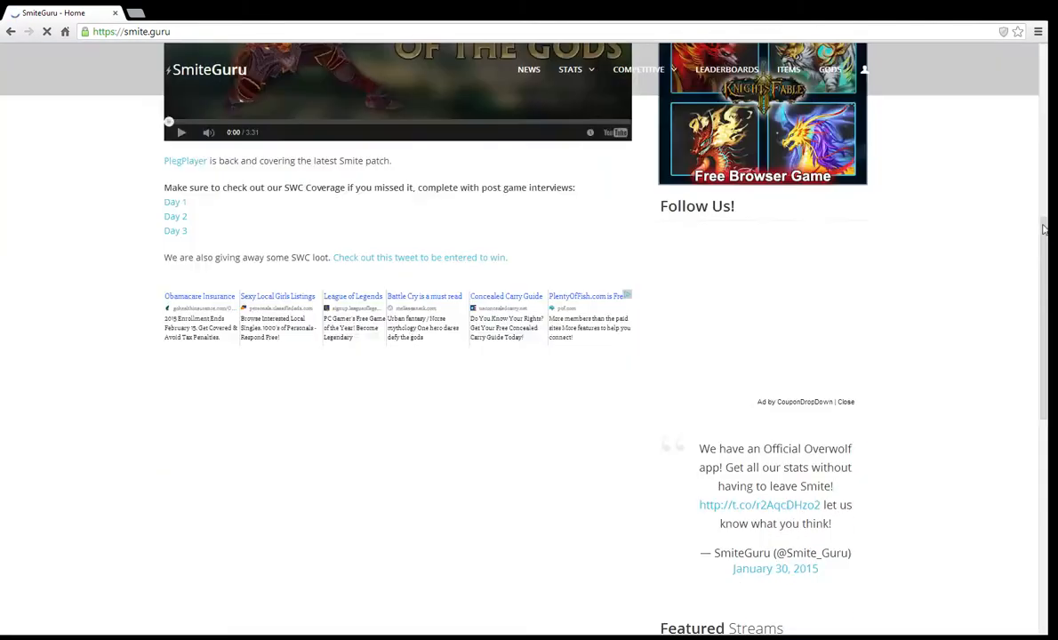
{"action": "scroll", "scroll_direction": "down", "scroll_amount": 3}
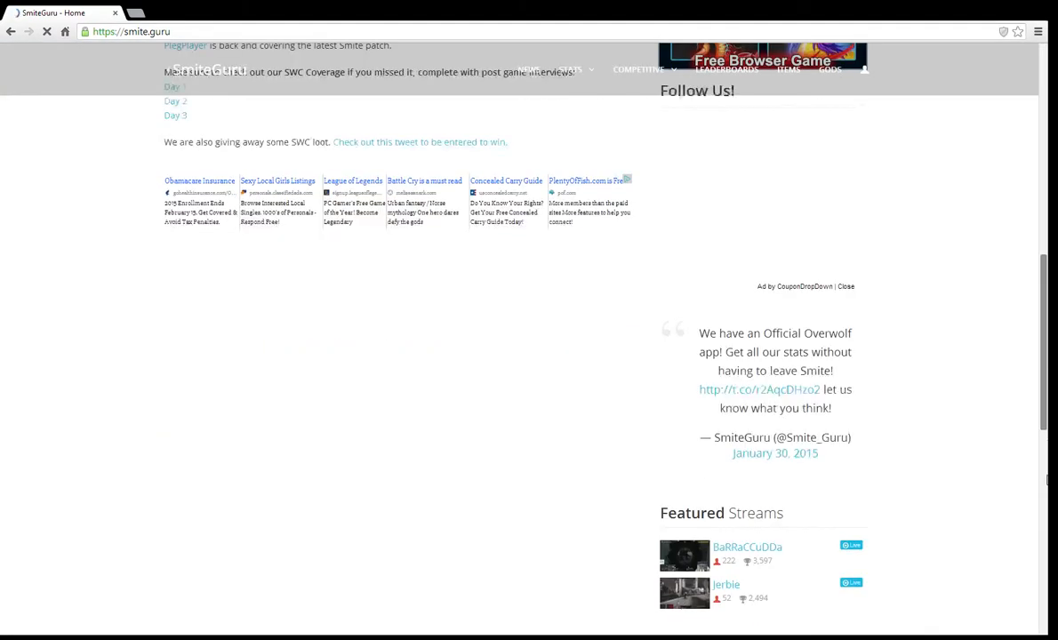
{"action": "scroll", "scroll_direction": "down", "scroll_amount": 3}
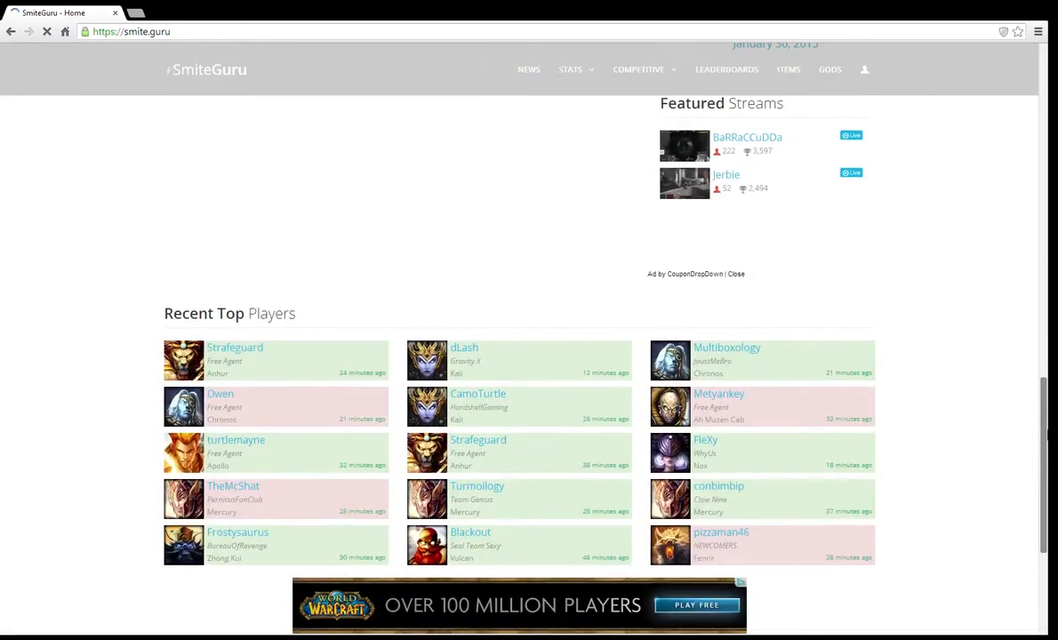
{"action": "scroll", "scroll_direction": "up", "scroll_amount": 3}
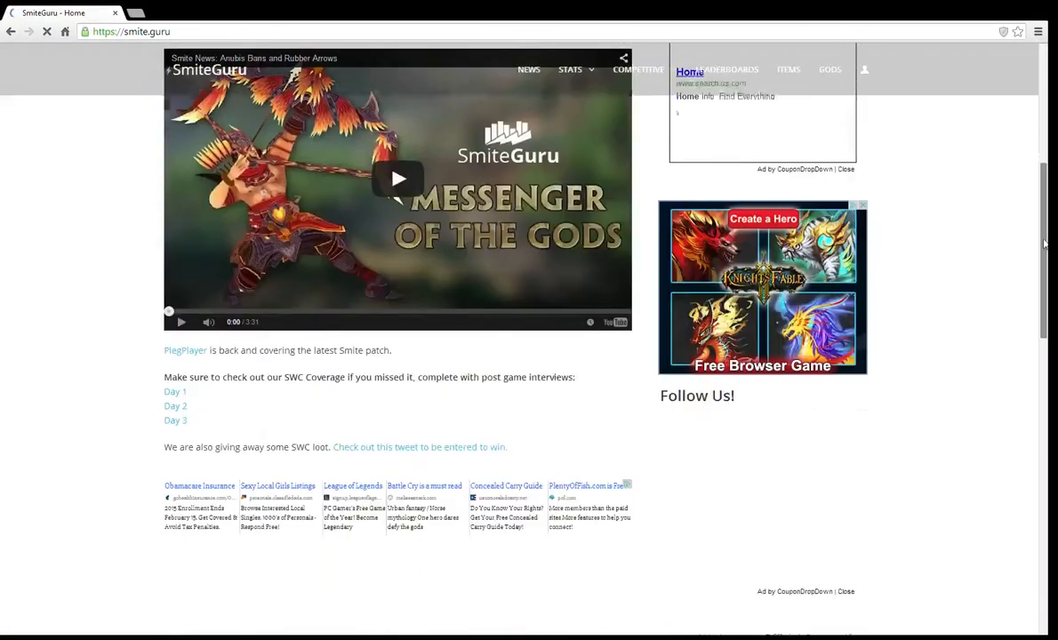
{"action": "scroll", "scroll_direction": "down", "scroll_amount": 3}
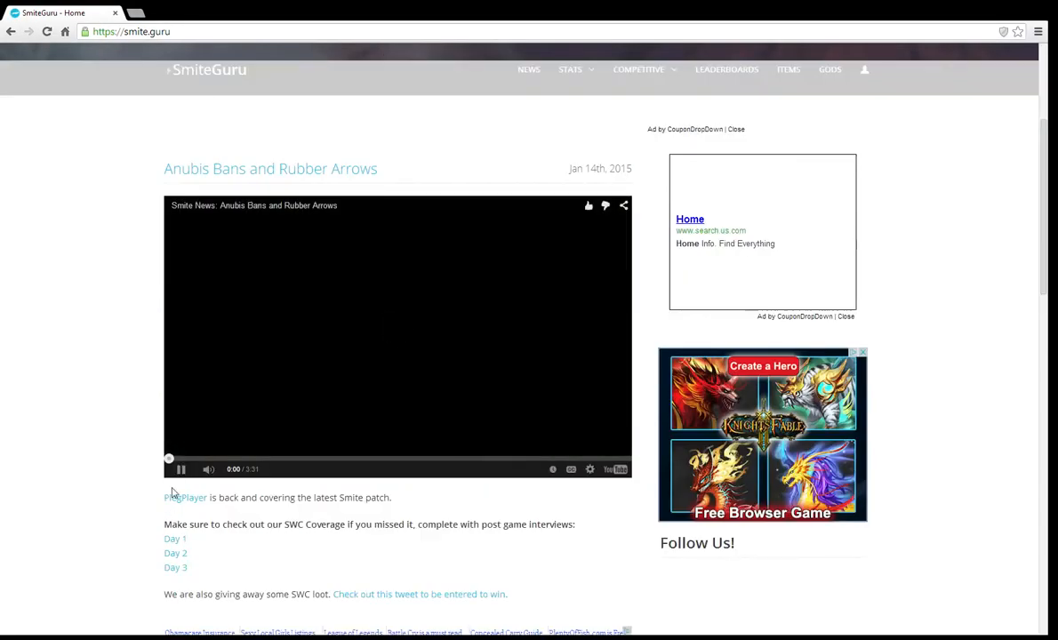
{"action": "scroll", "scroll_direction": "up", "scroll_amount": 3}
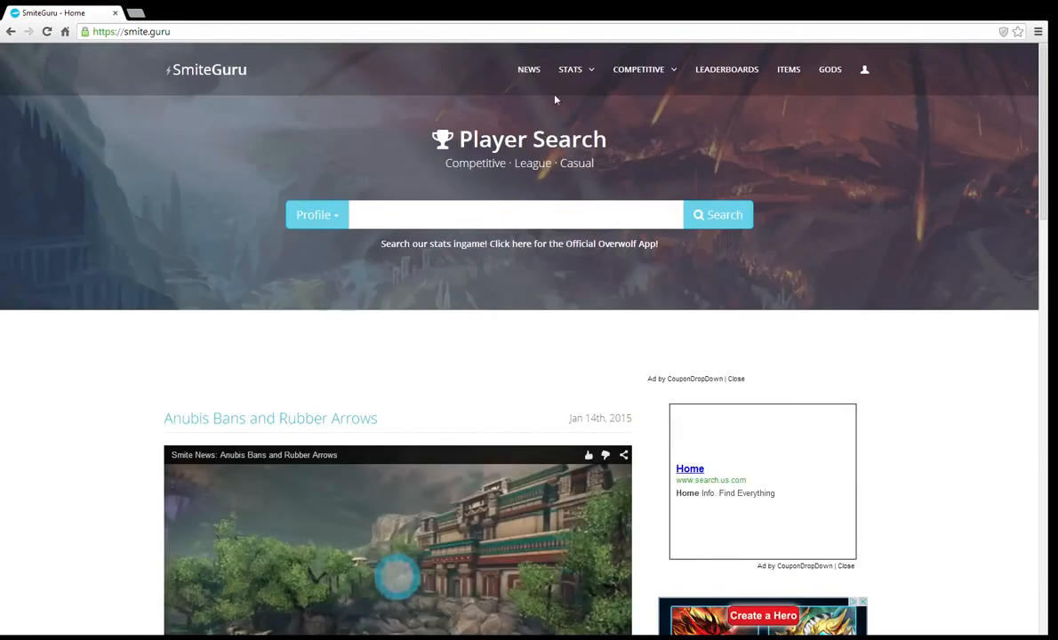
Search SmiteGuru's Player Search for 'Zilka' to load their stats page.
{"action": "left_click", "coordinate": [517, 214]}
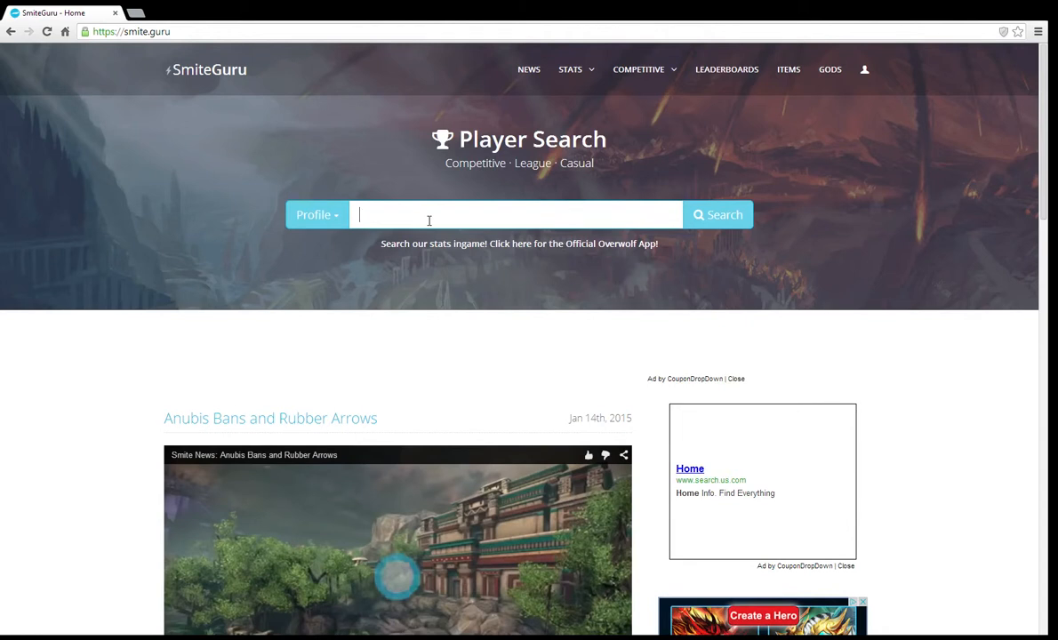
{"action": "type", "text": "Zilka"}
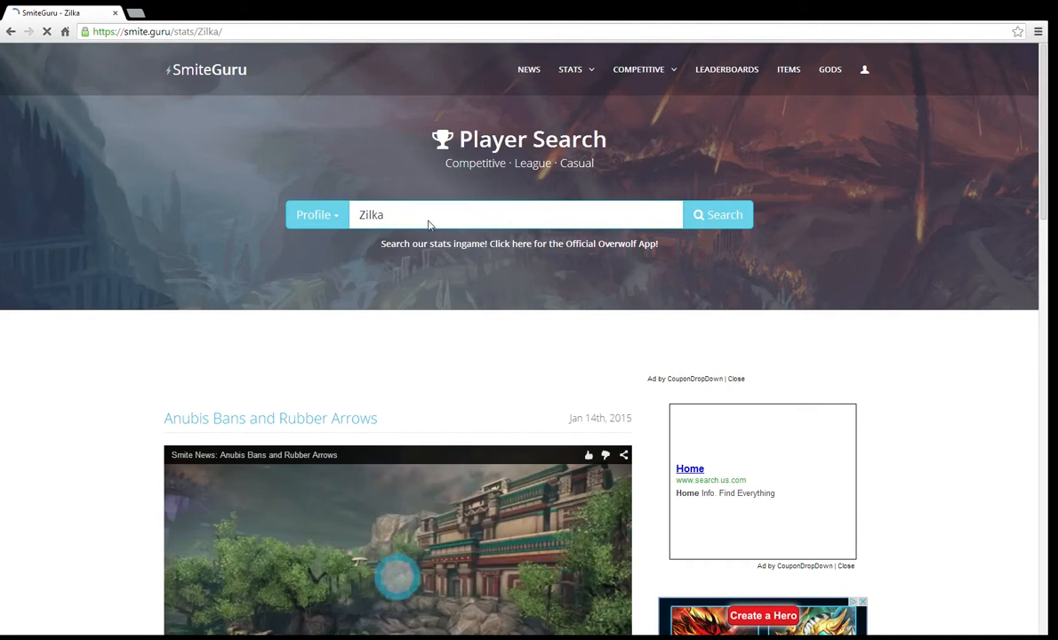
{"action": "left_click", "coordinate": [717, 214]}
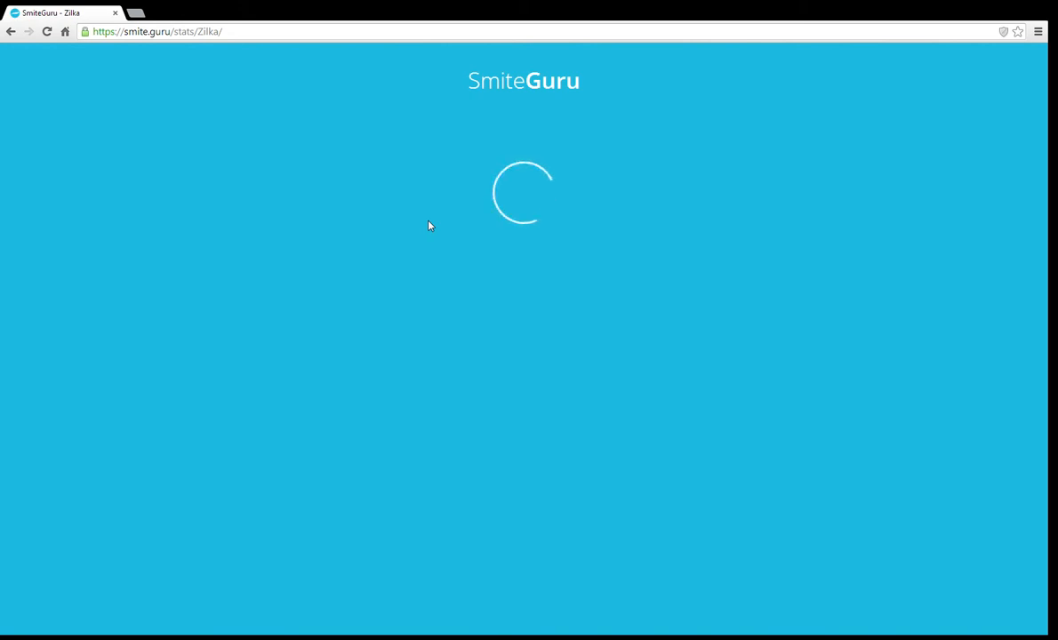
{"action": "mouse_move", "coordinate": [537, 200]}
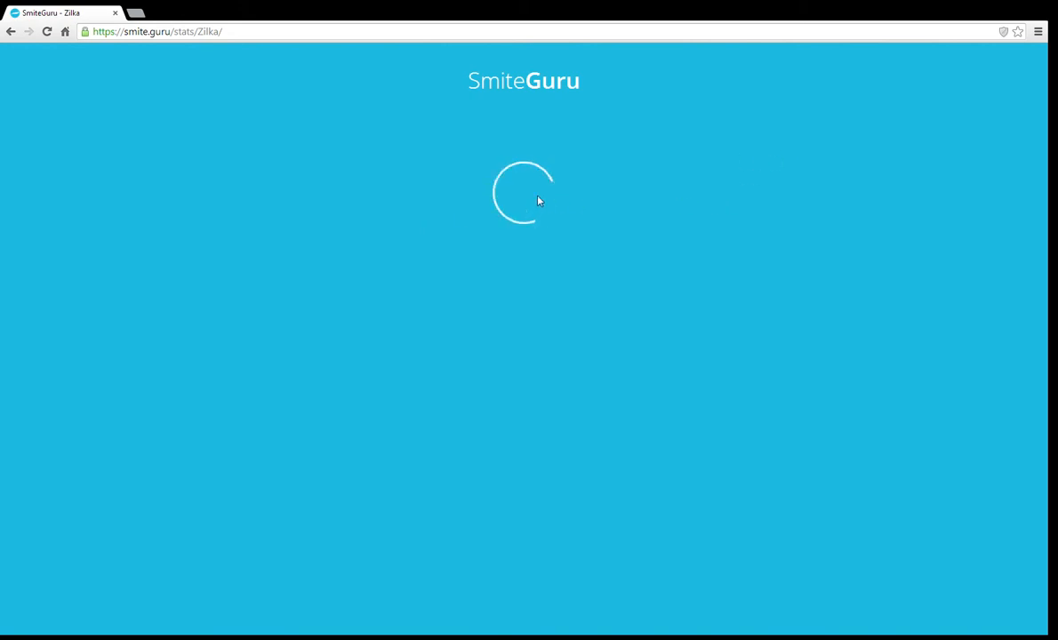
{"action": "mouse_move", "coordinate": [622, 179]}
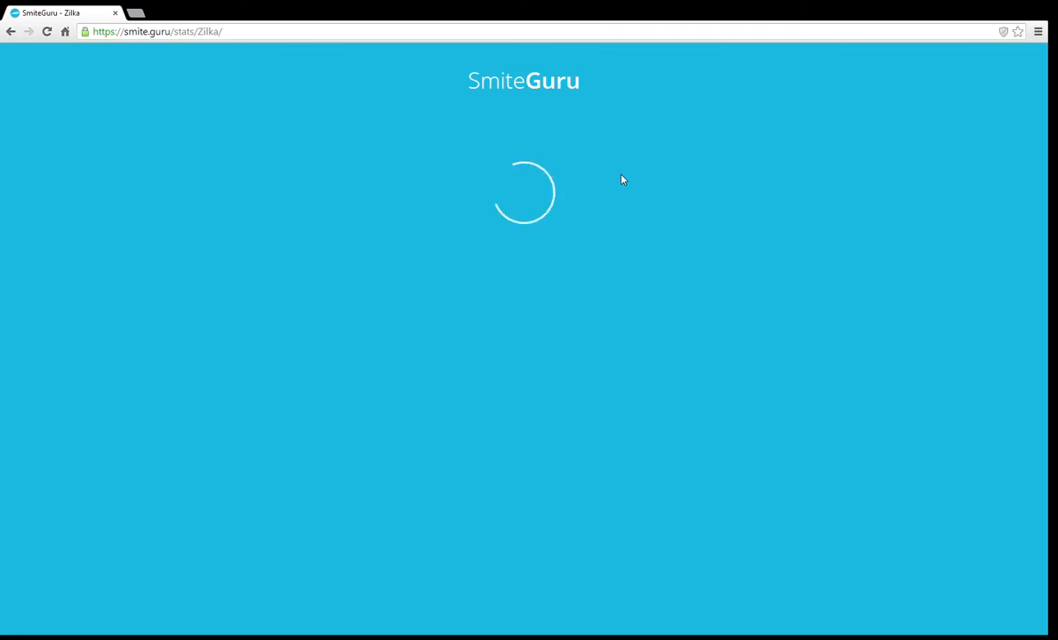
{"action": "mouse_move", "coordinate": [421, 325]}
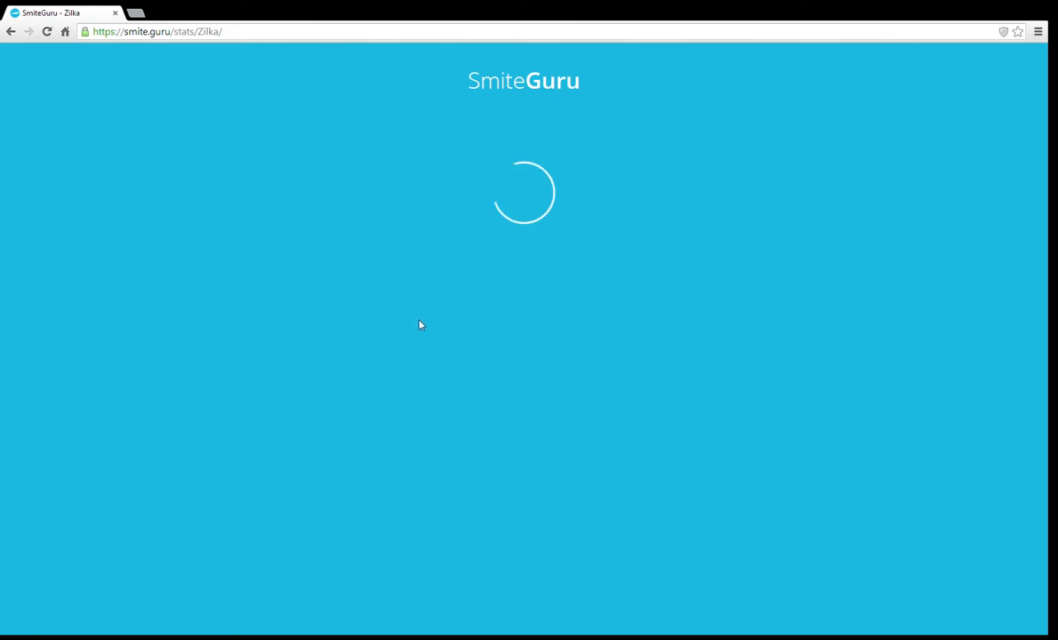
{"action": "mouse_move", "coordinate": [509, 287]}
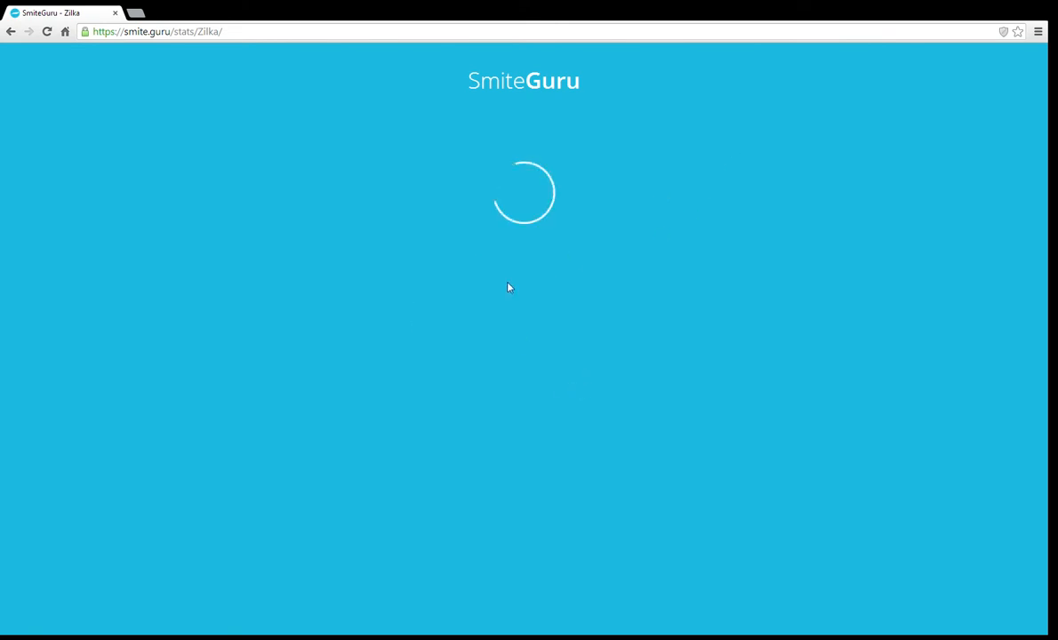
{"action": "mouse_move", "coordinate": [494, 155]}
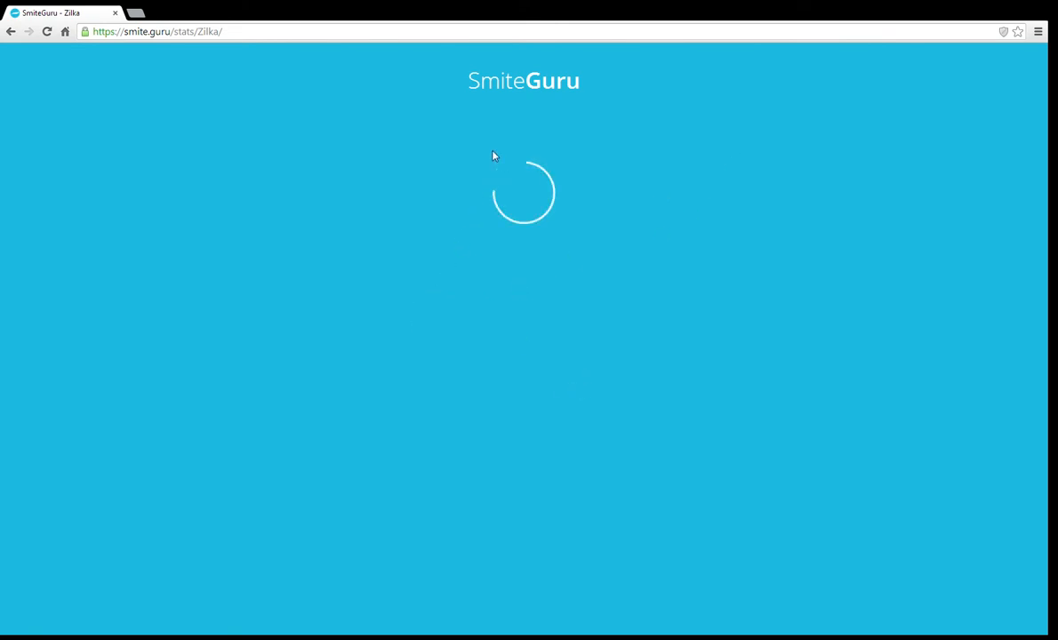
{"action": "mouse_move", "coordinate": [600, 578]}
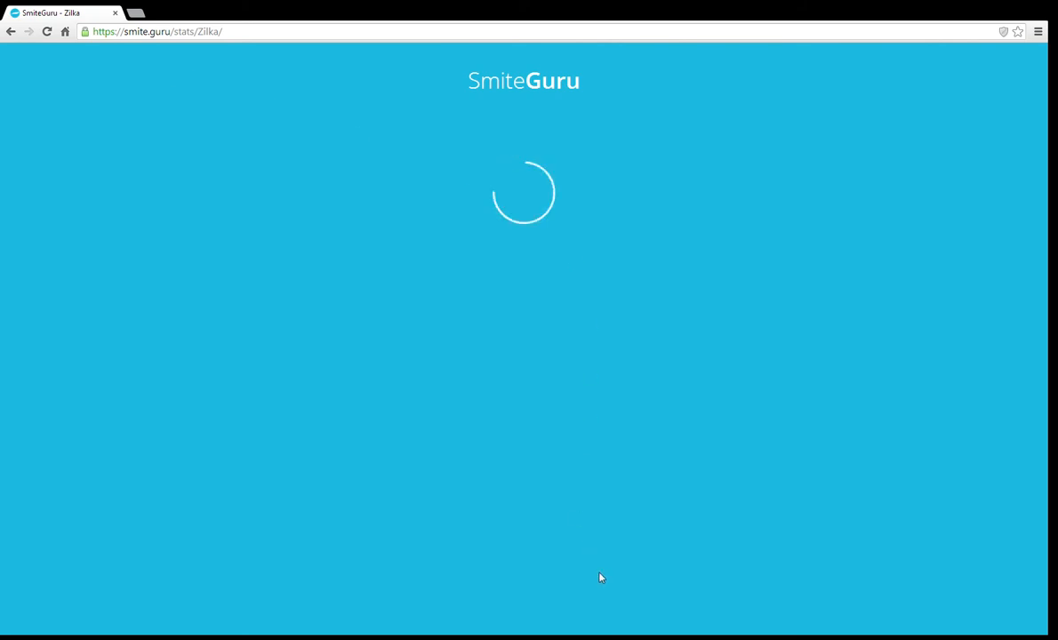